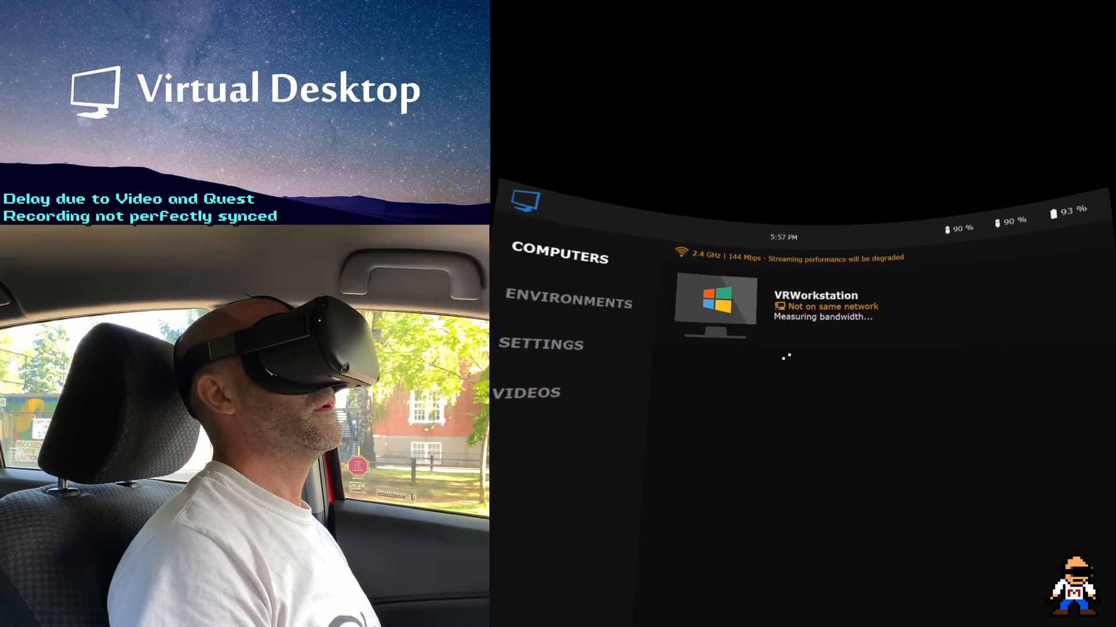
# Connect to the VRWorkstation computer so its desktop with the YouTube upload page streams.
pyautogui.click(715, 306)
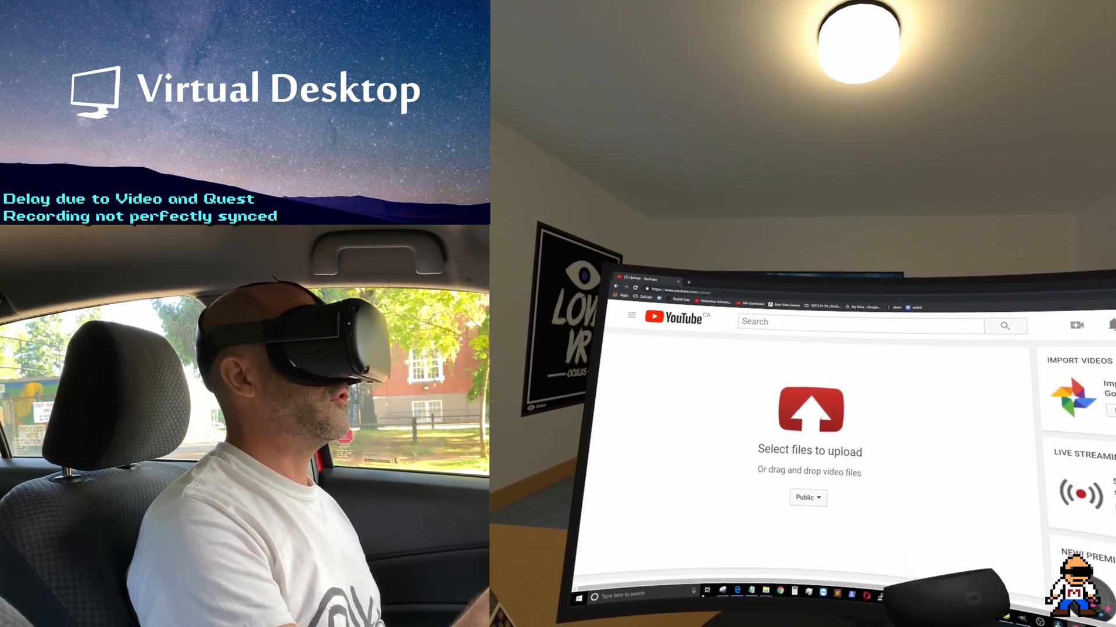
# Choose the video file so it starts uploading and its details form appears.
pyautogui.click(808, 408)
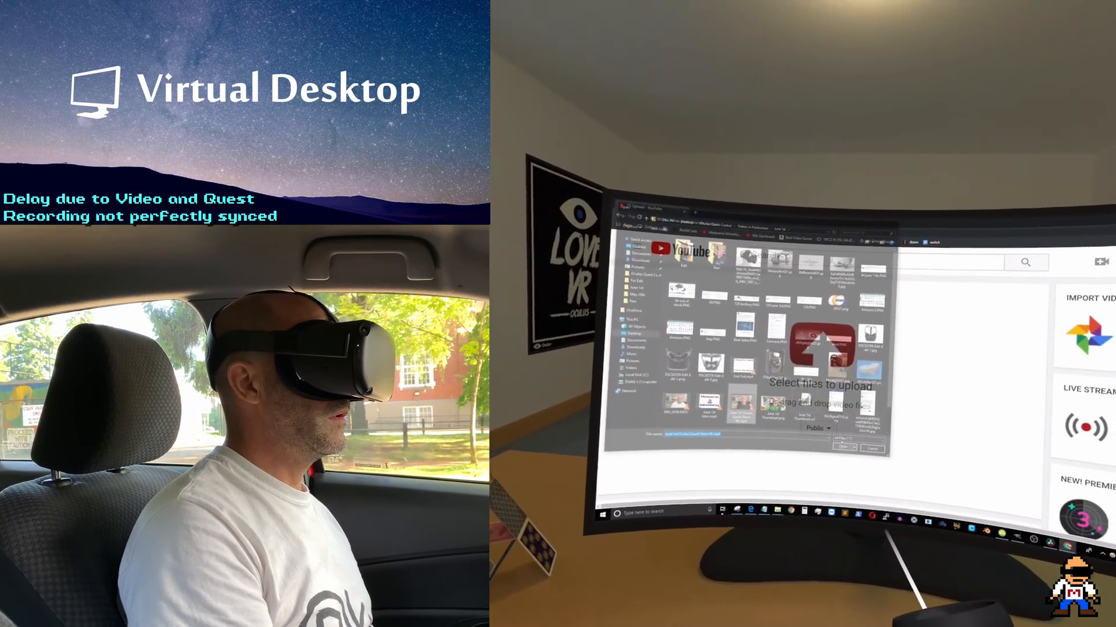
pyautogui.click(842, 448)
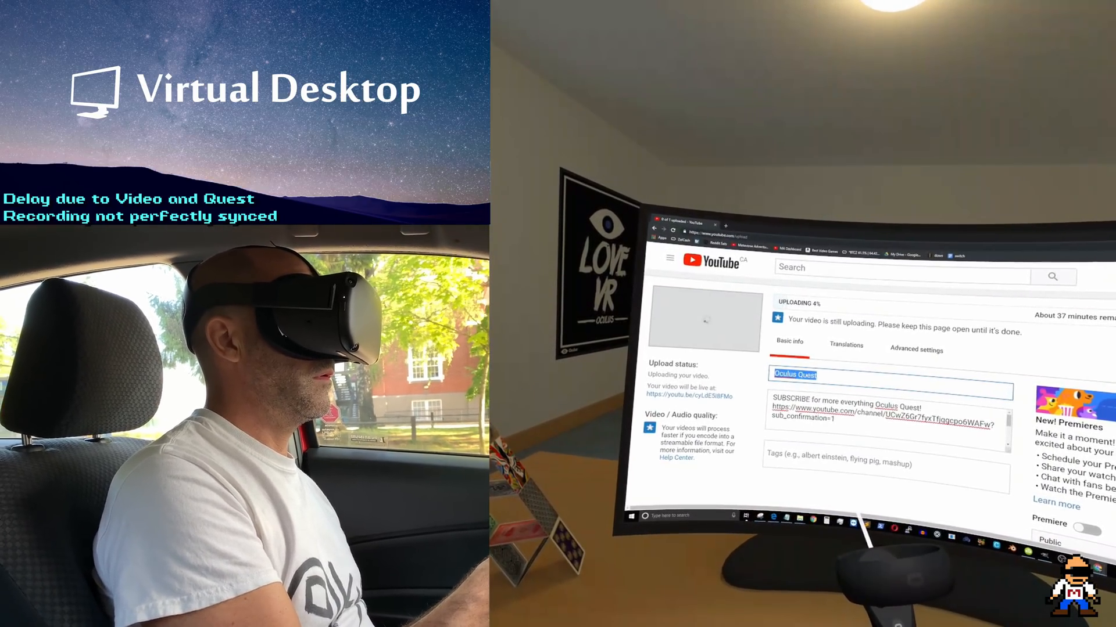
# Paste the 'Oculus Quest Week in REVIEW June 1st' title and the episode notes into the description.
pyautogui.rightClick(795, 375)
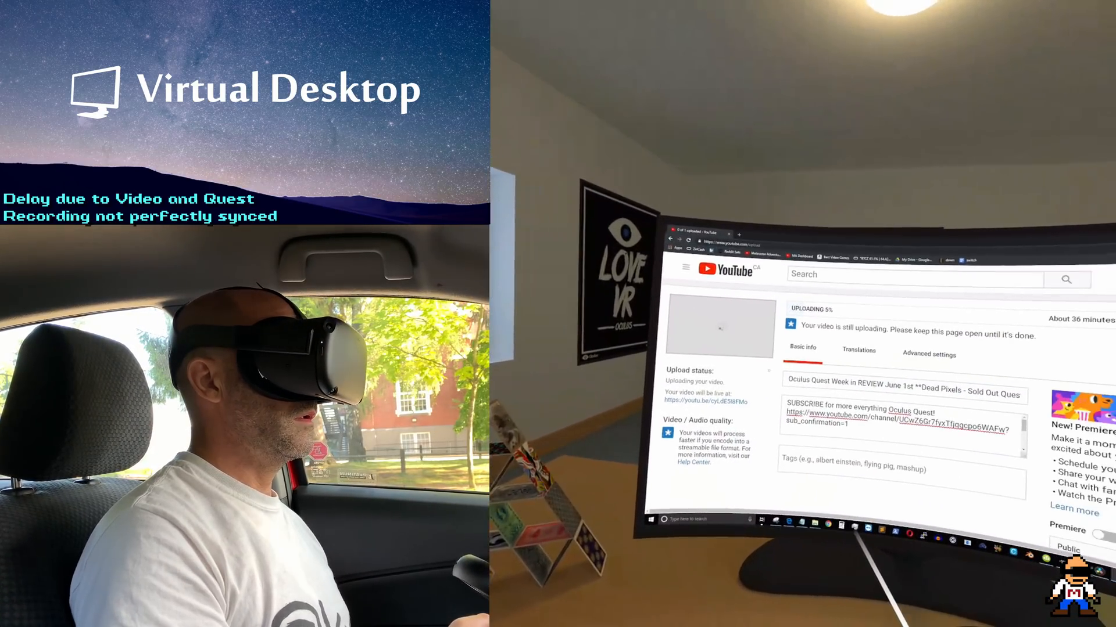
pyautogui.rightClick(847, 384)
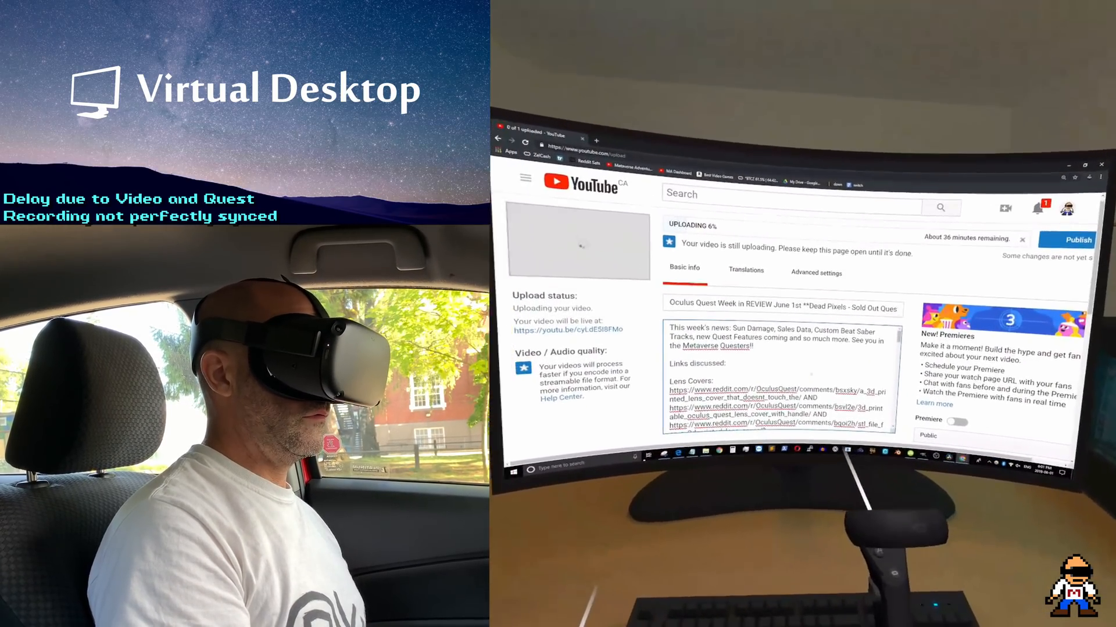
# Scroll down to the advanced settings and the Caption certification choices.
pyautogui.scroll(-3)
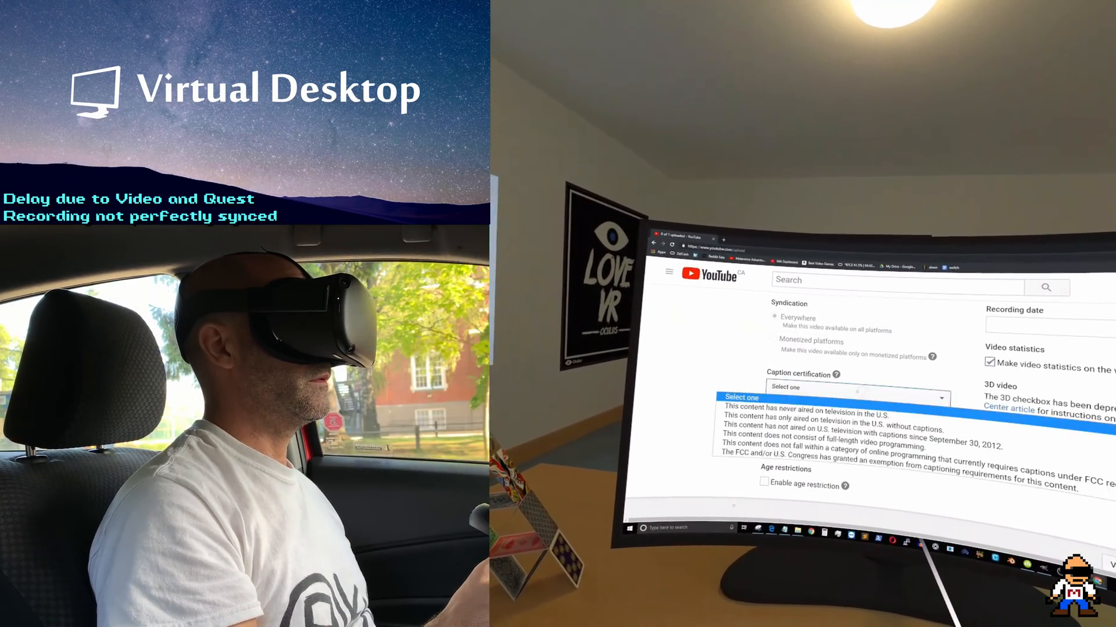
# Select 'This content has never aired on television in the U.S.' for caption certification.
pyautogui.click(802, 407)
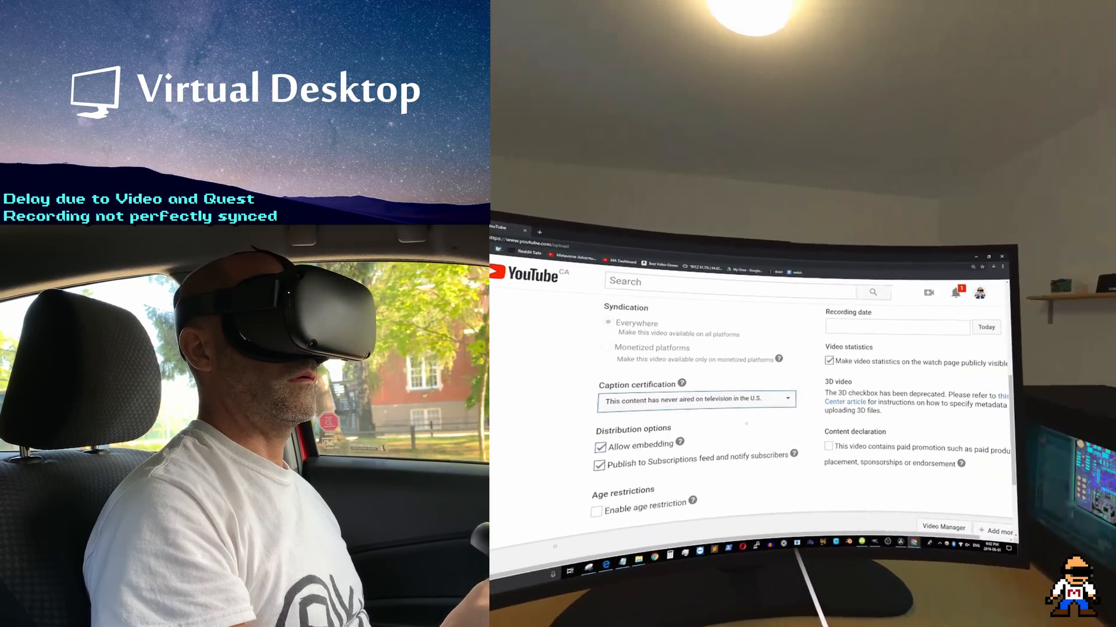
pyautogui.click(897, 327)
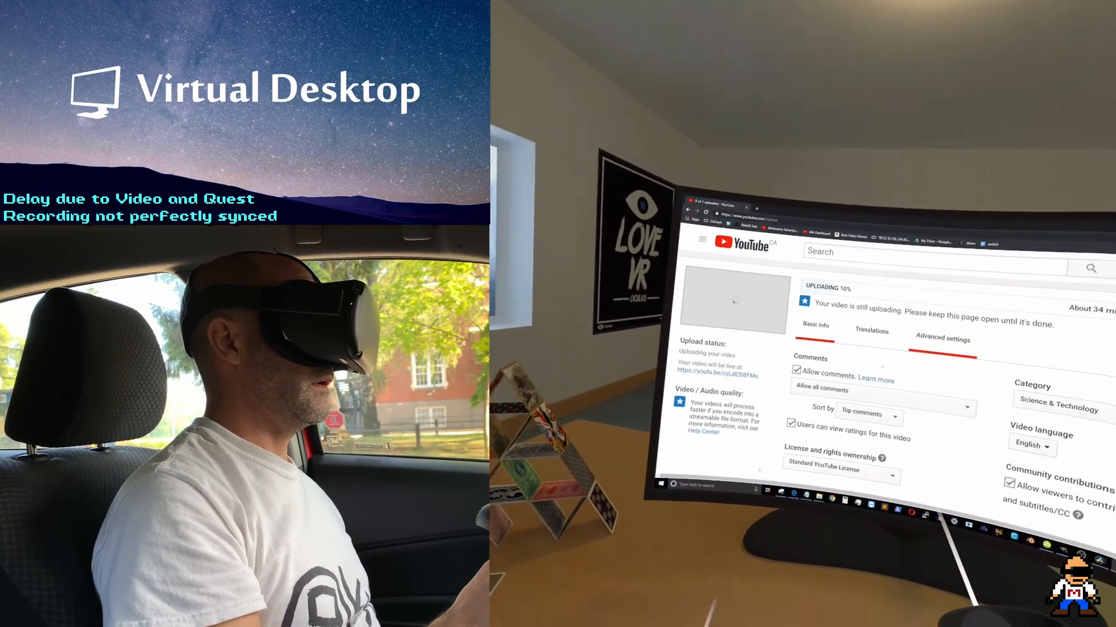
pyautogui.scroll(-3)
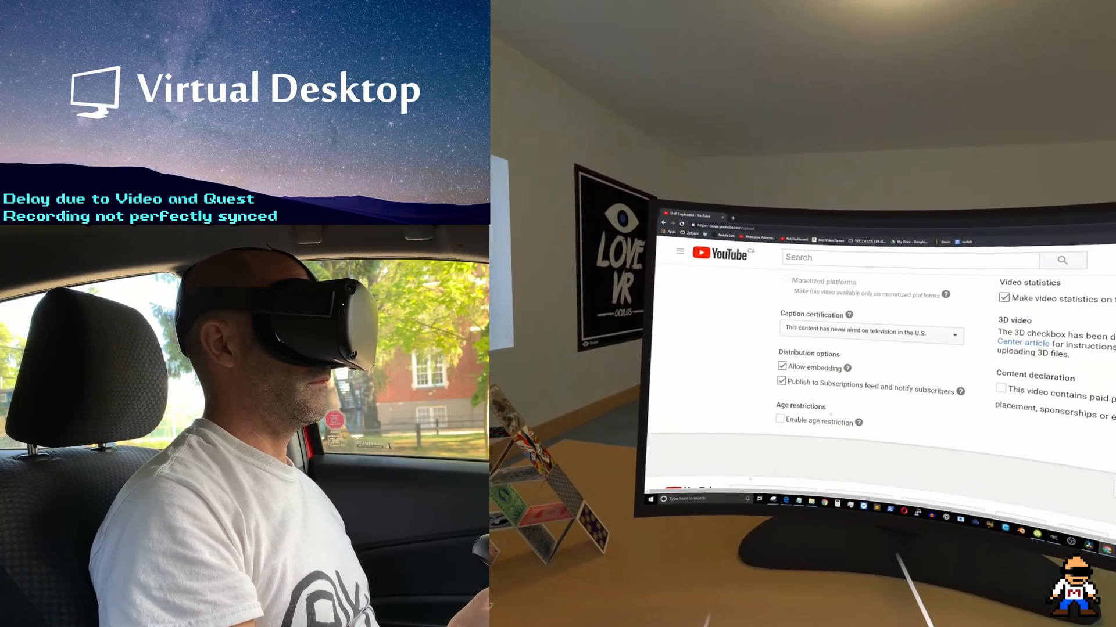